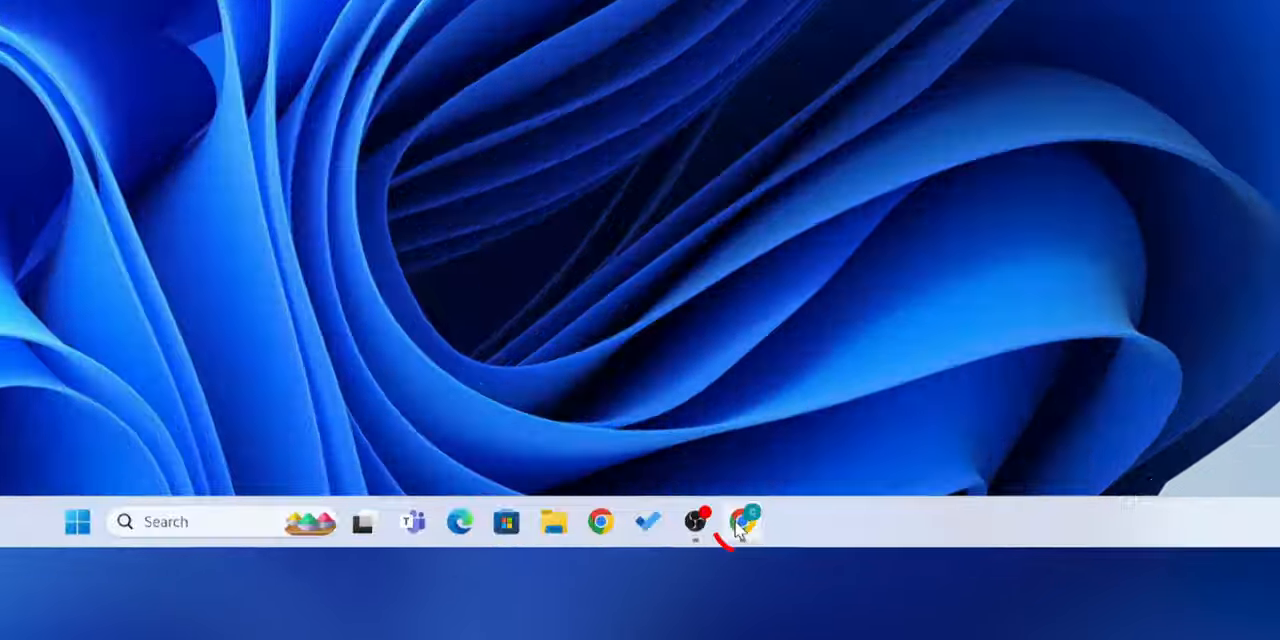
# Launch Google Chrome from the Windows taskbar
pyautogui.click(599, 521)
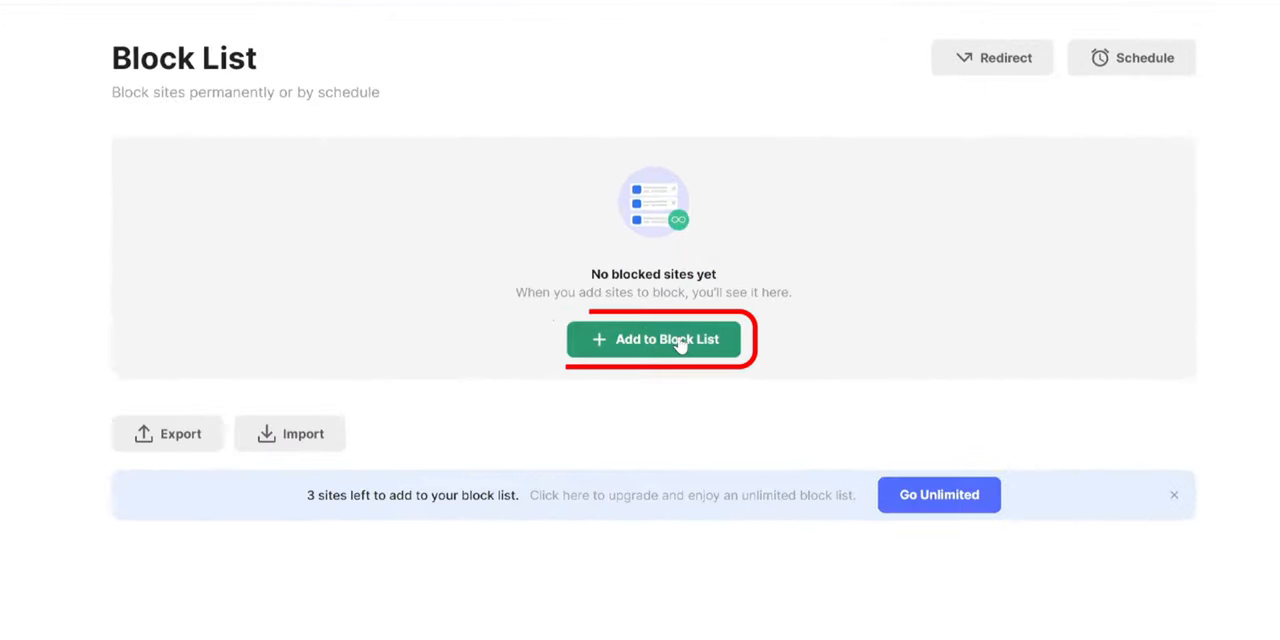
# Add a site to the BlockSite block list and confirm the entry
pyautogui.click(654, 339)
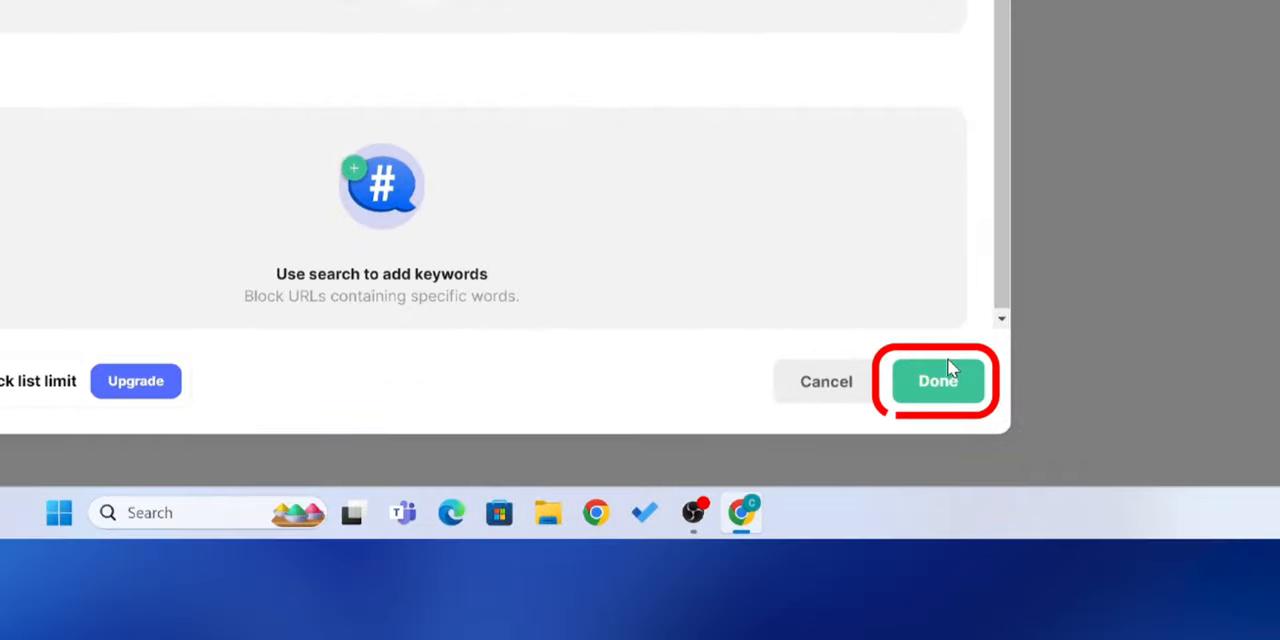
pyautogui.click(937, 381)
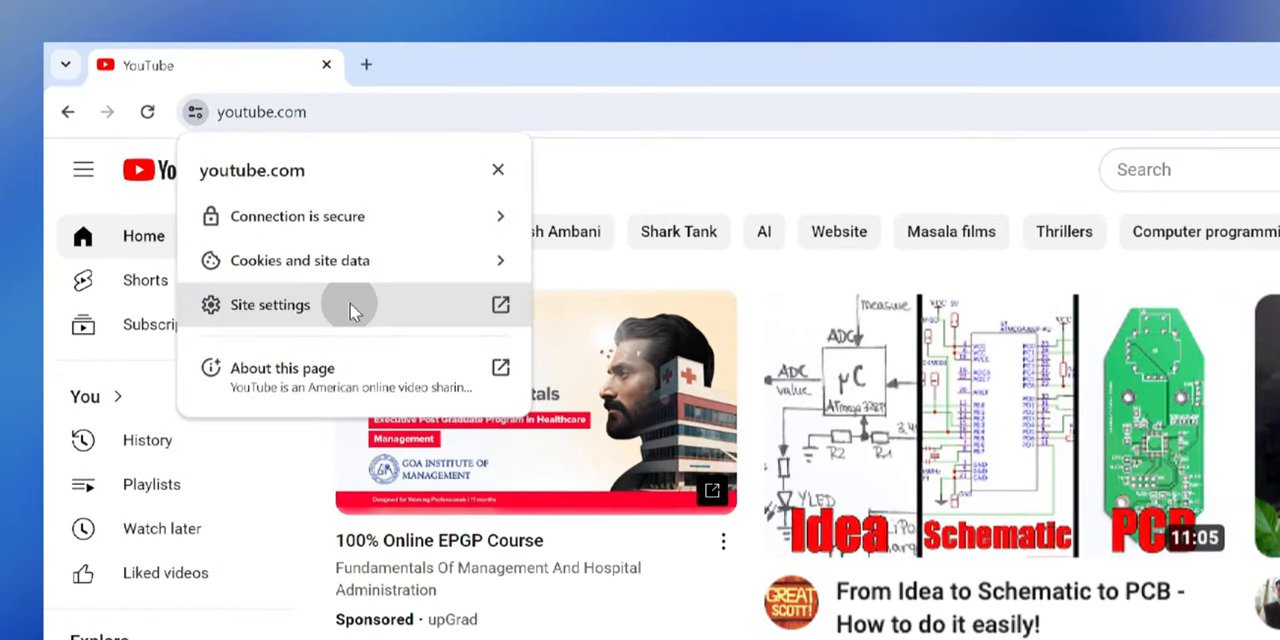
# Open youtube.com's site settings from the address bar site info icon
pyautogui.click(270, 304)
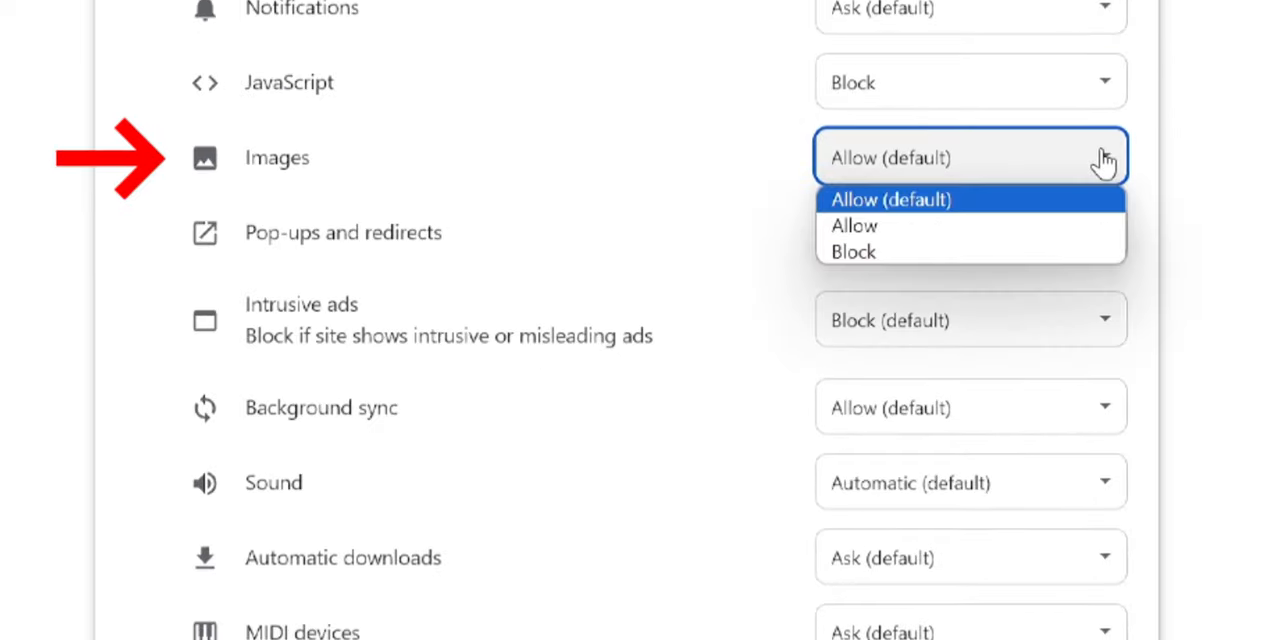
# Set Images to Block for youtube.com, then reload YouTube to confirm it's blocked
pyautogui.click(853, 251)
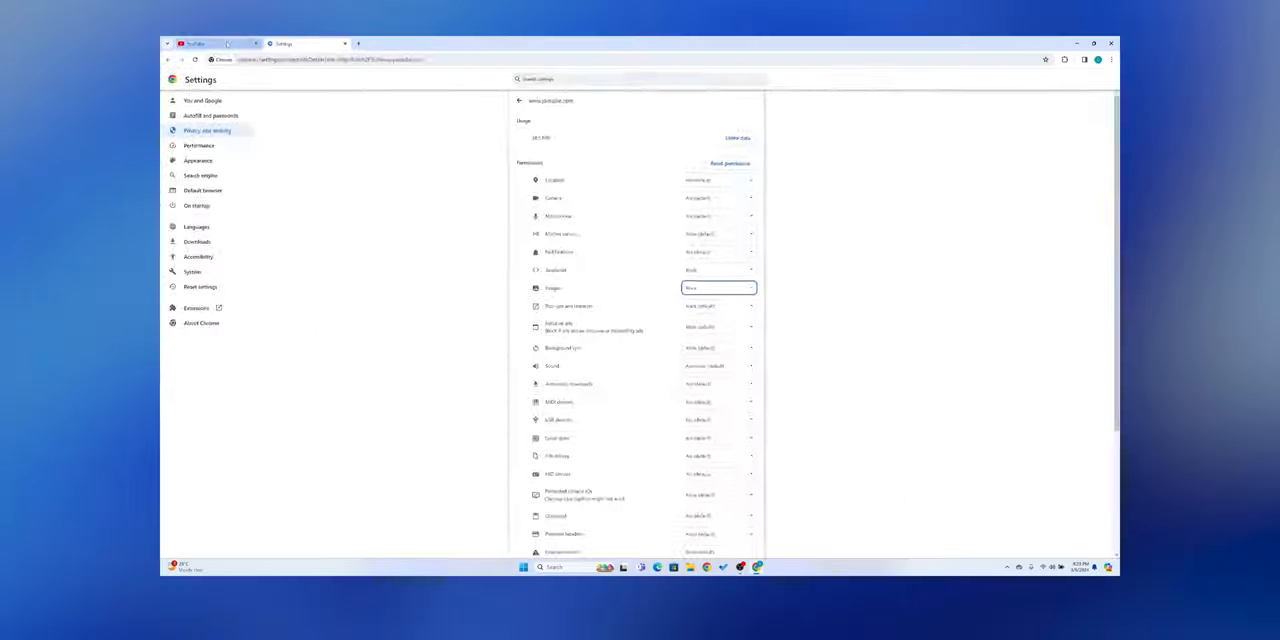
pyautogui.click(215, 43)
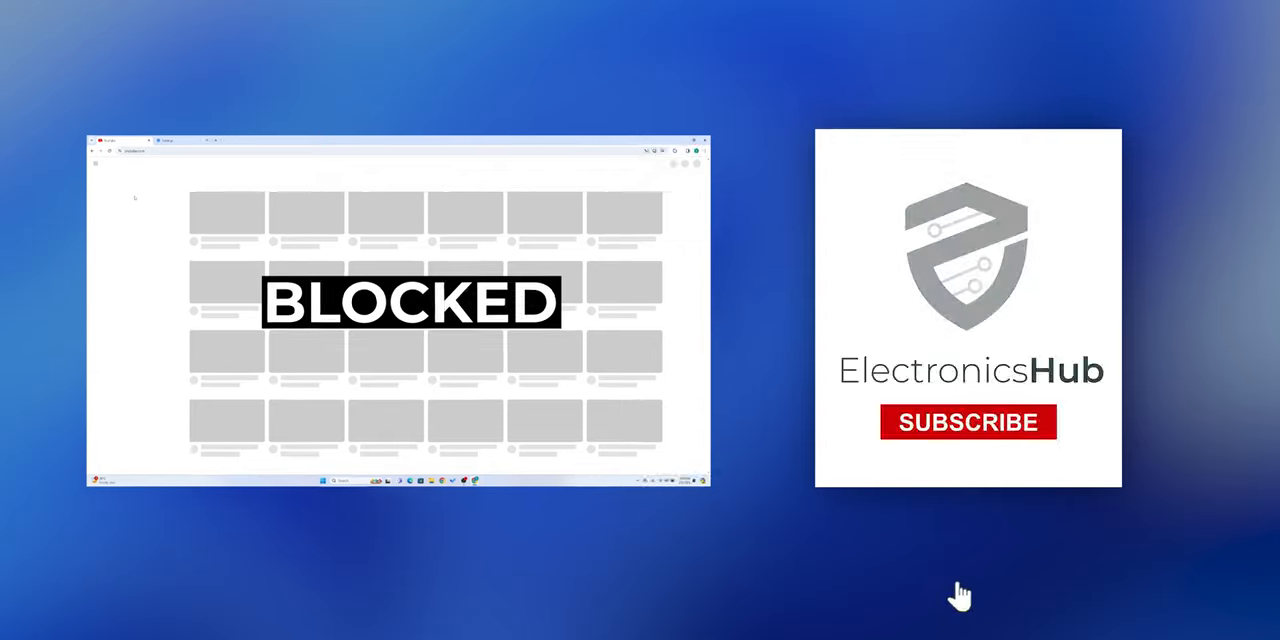
pyautogui.click(967, 421)
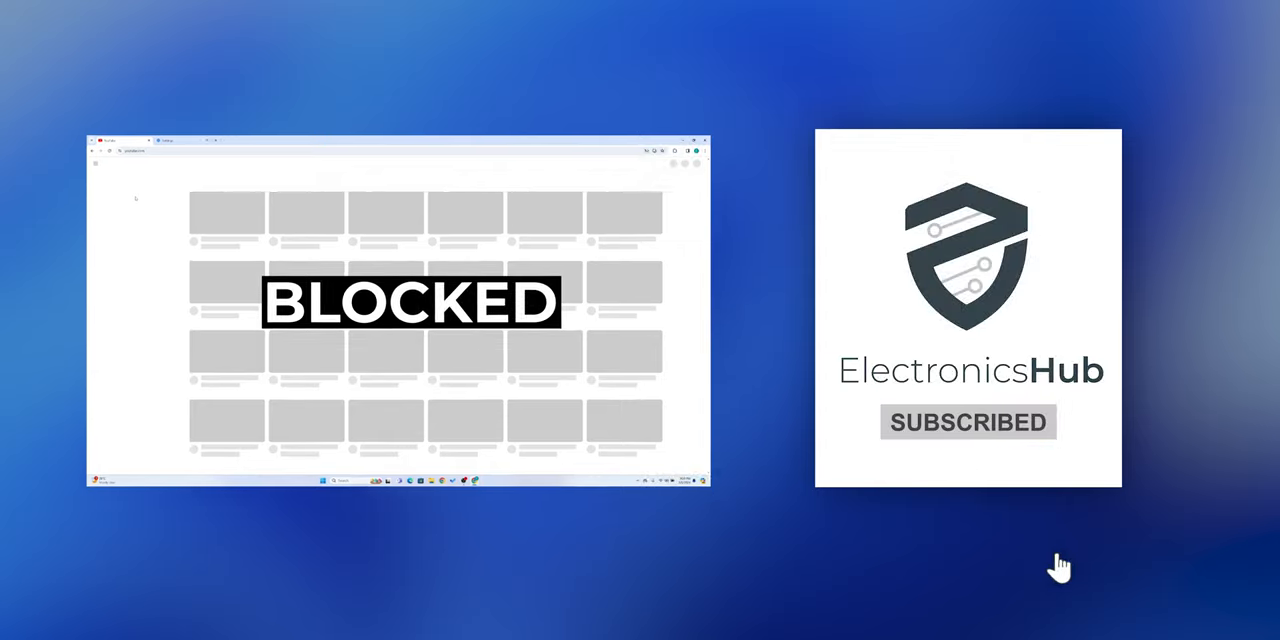